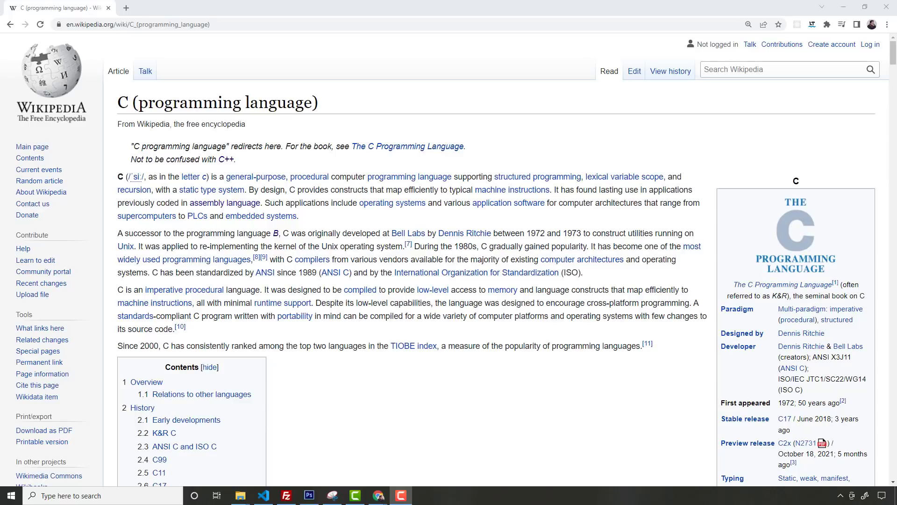
pyautogui.moveTo(812, 127)
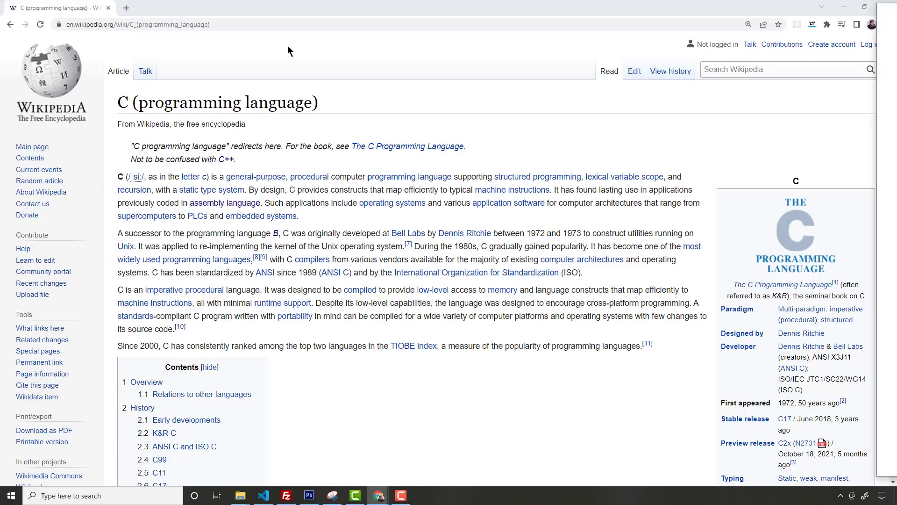
# Follow the link from the C article to the C++ article on en.wikipedia.org
pyautogui.click(229, 159)
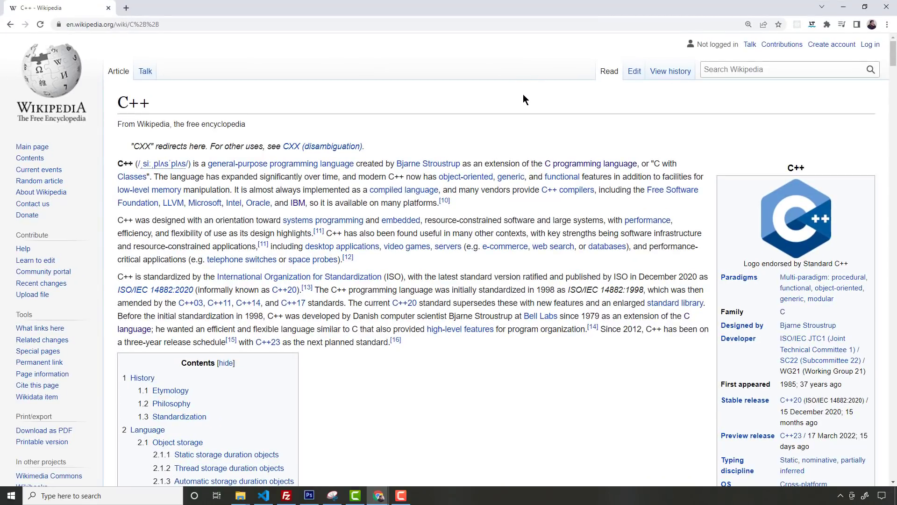
pyautogui.moveTo(528, 127)
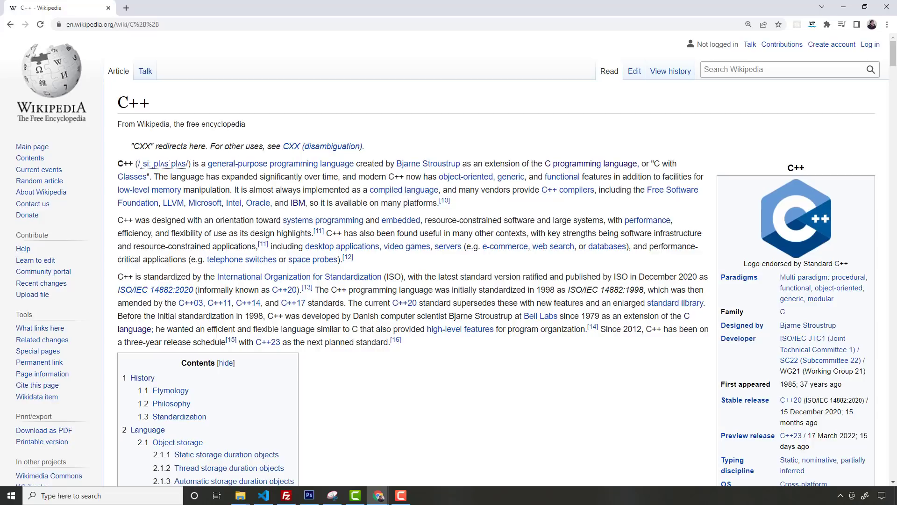
pyautogui.moveTo(769, 131)
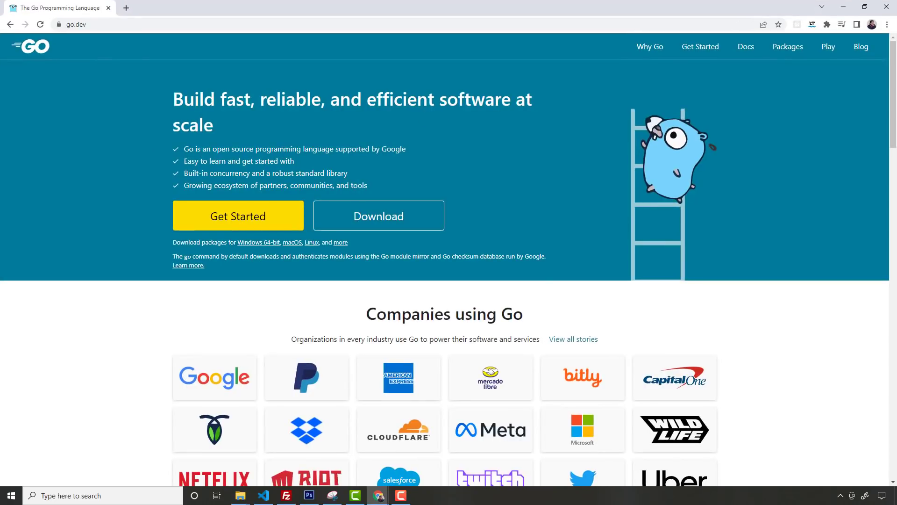
pyautogui.moveTo(753, 182)
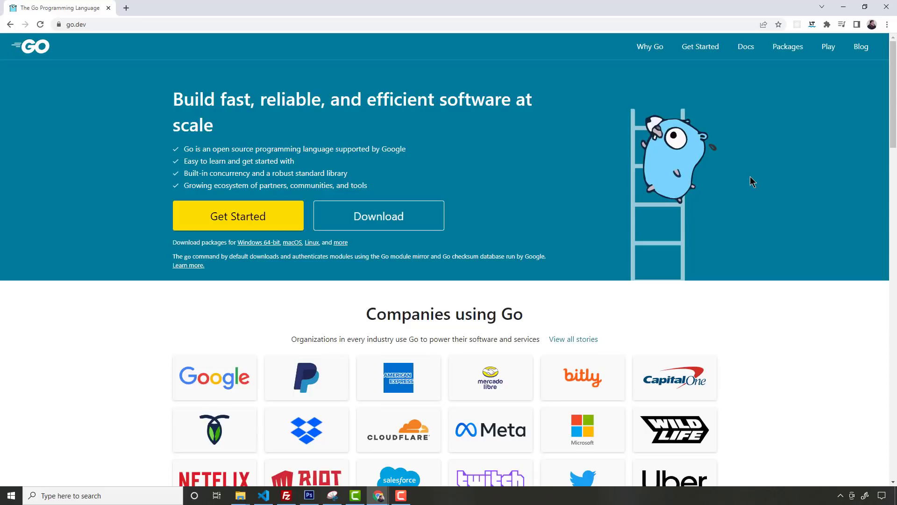
pyautogui.moveTo(718, 179)
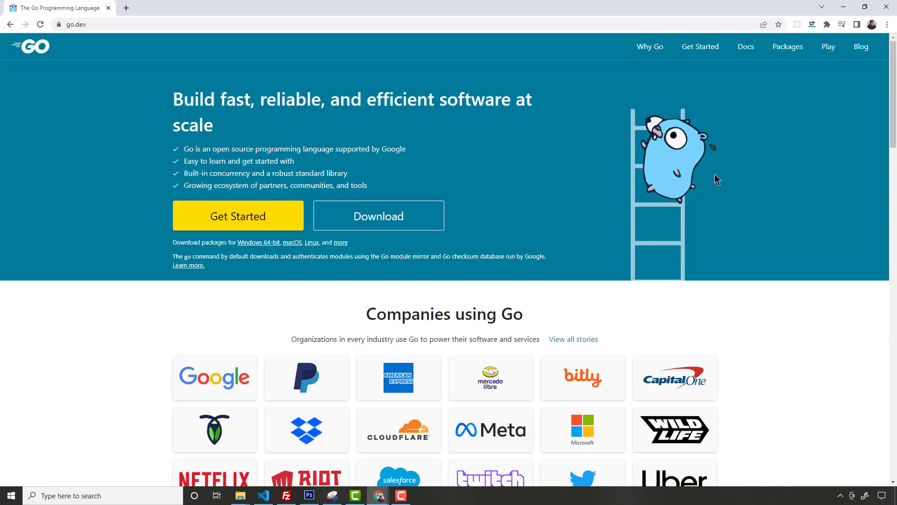
pyautogui.moveTo(767, 228)
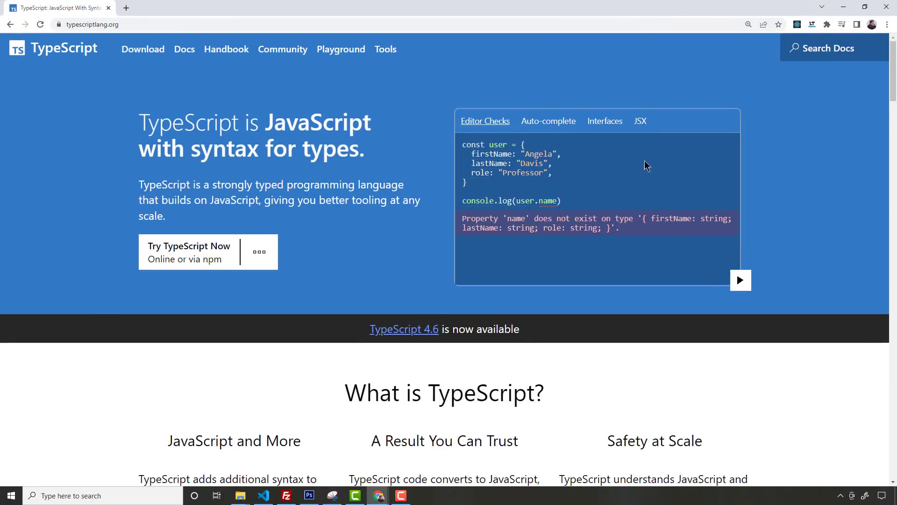
pyautogui.moveTo(592, 182)
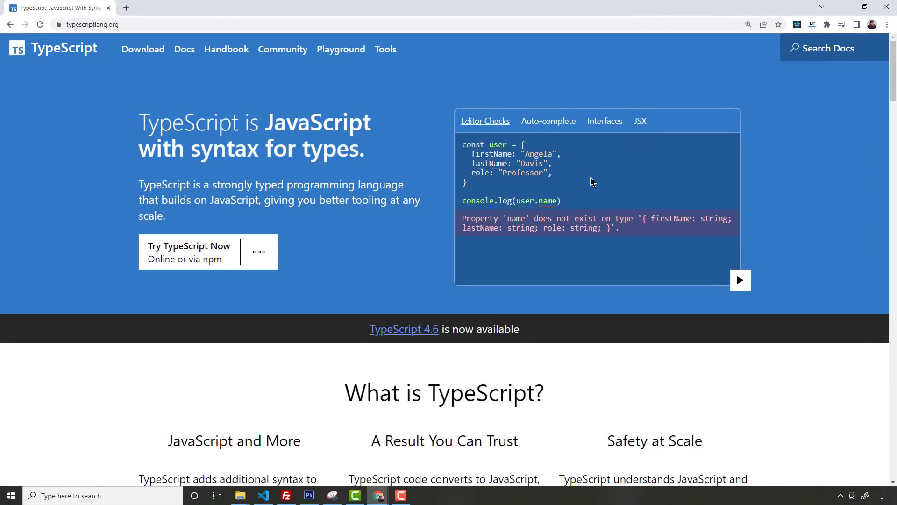
pyautogui.moveTo(589, 190)
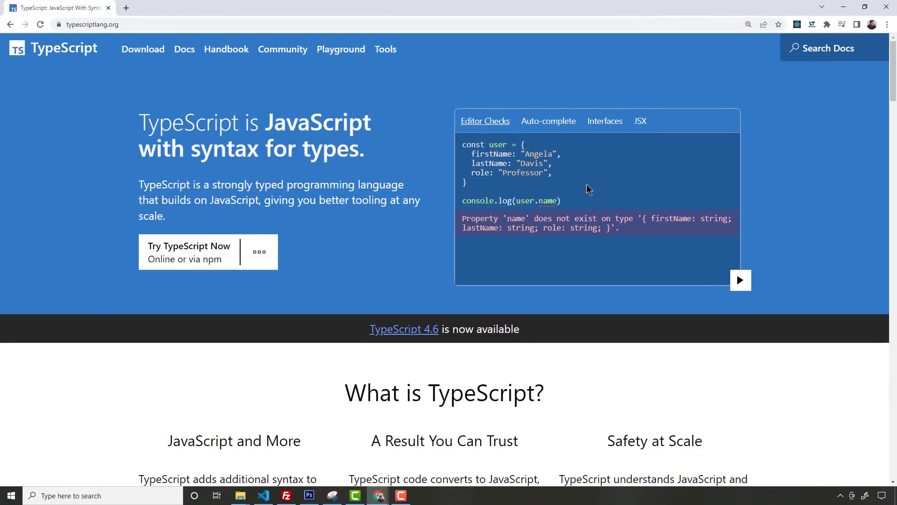
pyautogui.moveTo(543, 191)
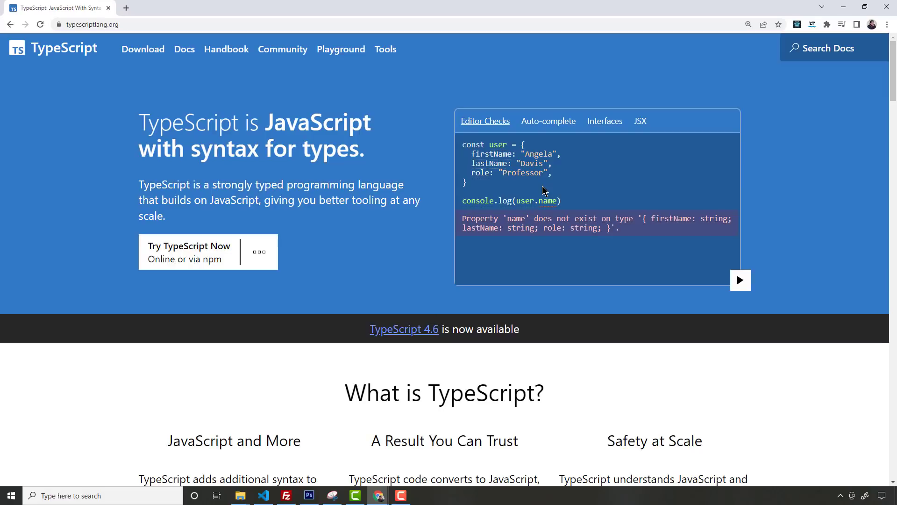
pyautogui.moveTo(89, 7)
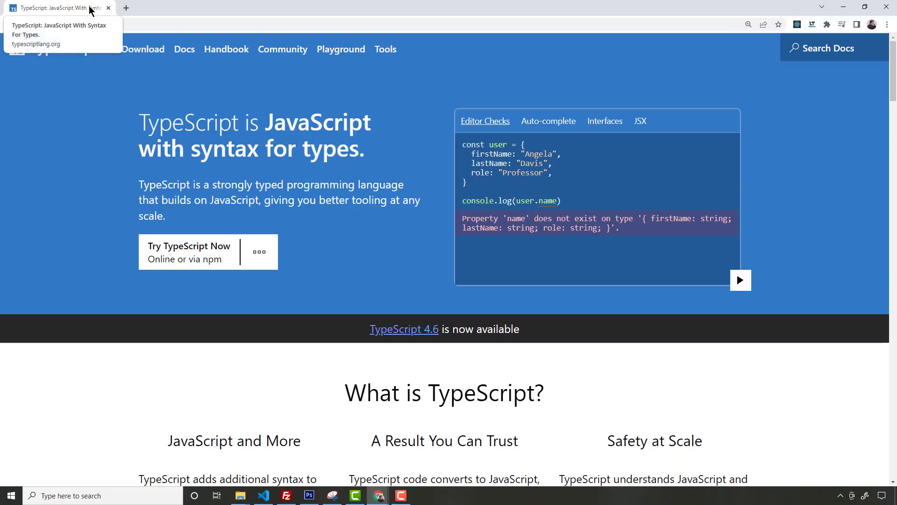
pyautogui.moveTo(126, 35)
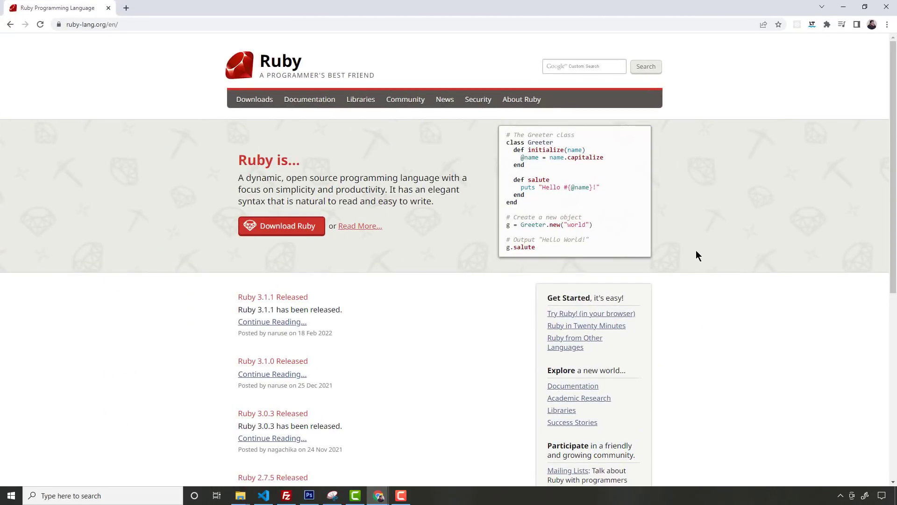
pyautogui.moveTo(768, 268)
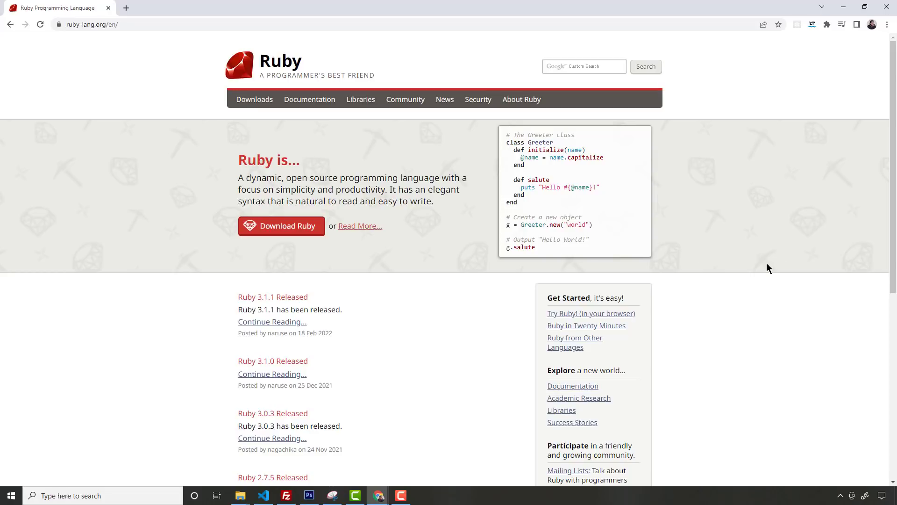
pyautogui.moveTo(763, 270)
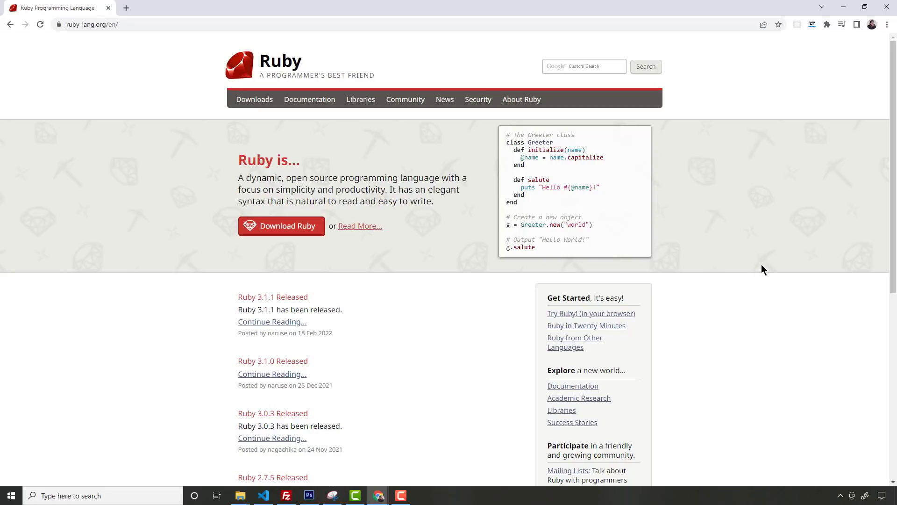
pyautogui.moveTo(767, 273)
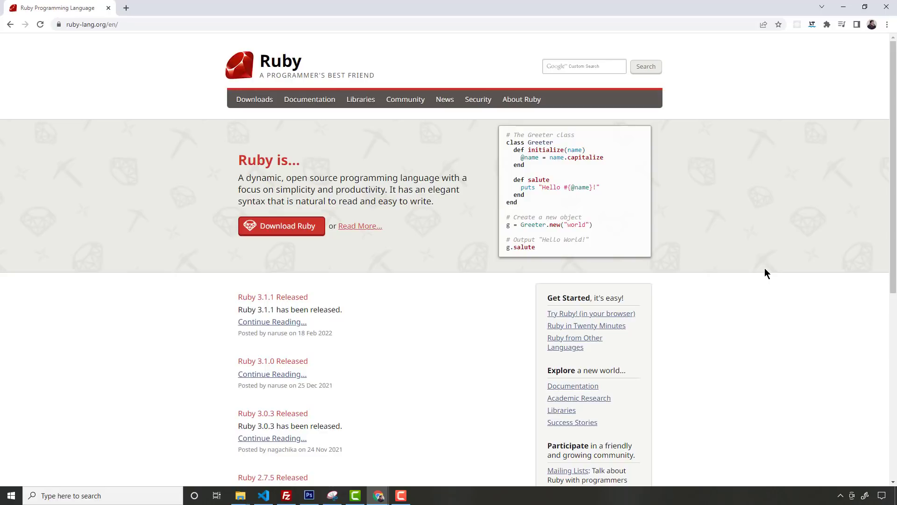
pyautogui.moveTo(643, 238)
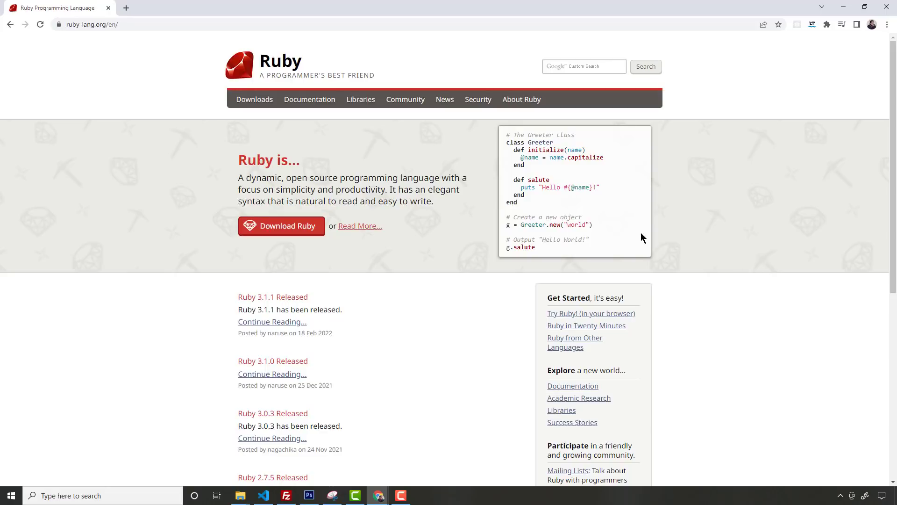
pyautogui.moveTo(690, 256)
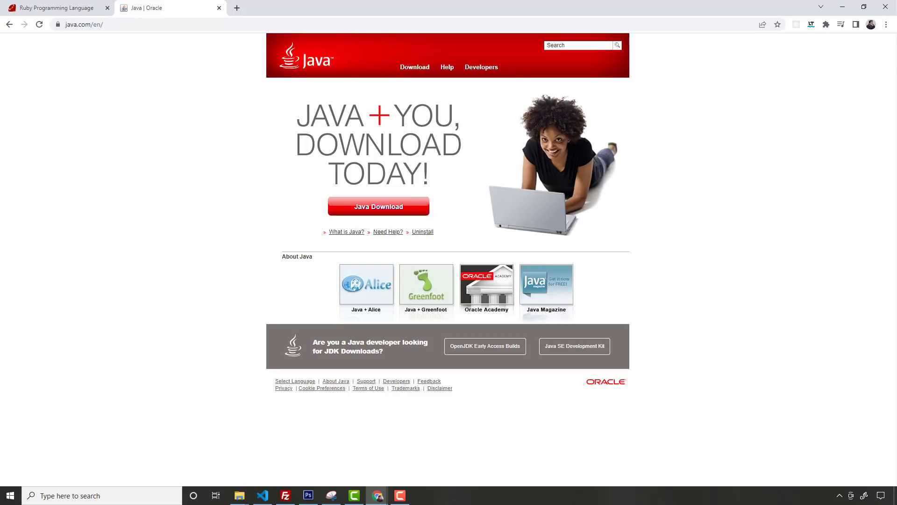
pyautogui.moveTo(833, 188)
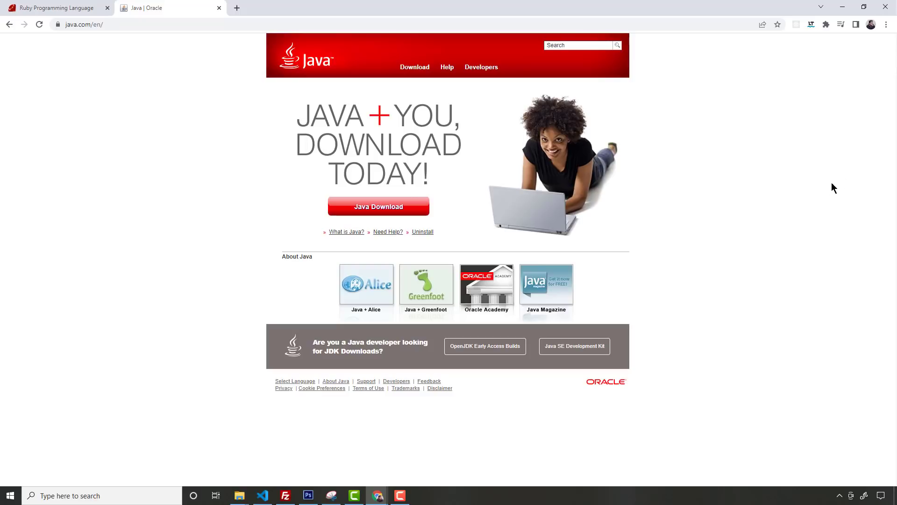
pyautogui.moveTo(790, 168)
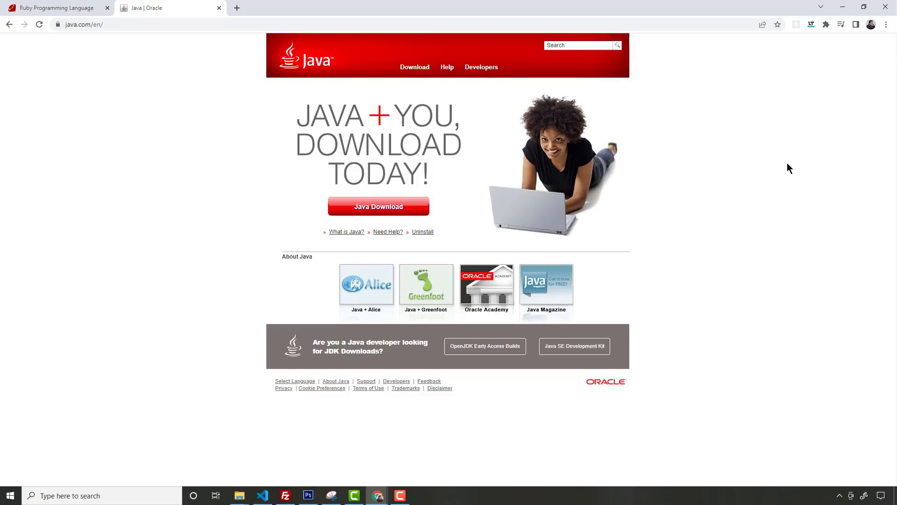
pyautogui.moveTo(795, 166)
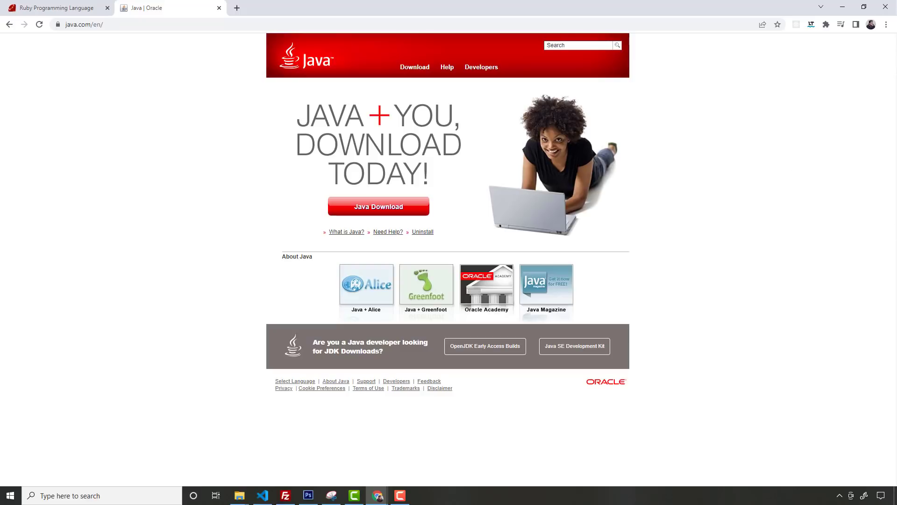
pyautogui.moveTo(698, 190)
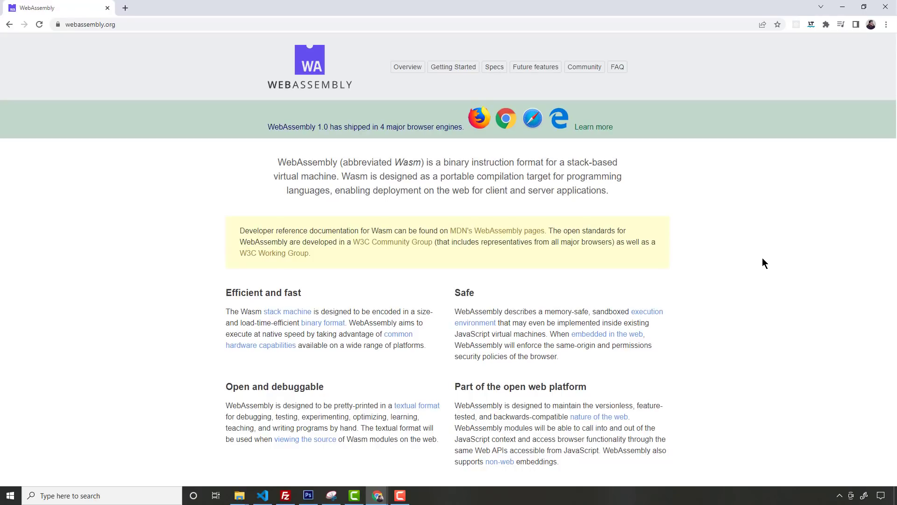
pyautogui.moveTo(374, 157)
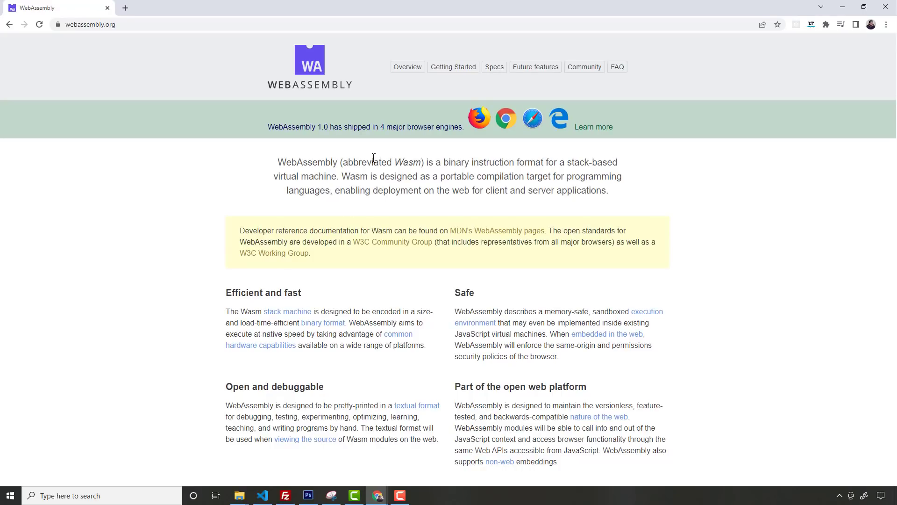
pyautogui.moveTo(438, 172)
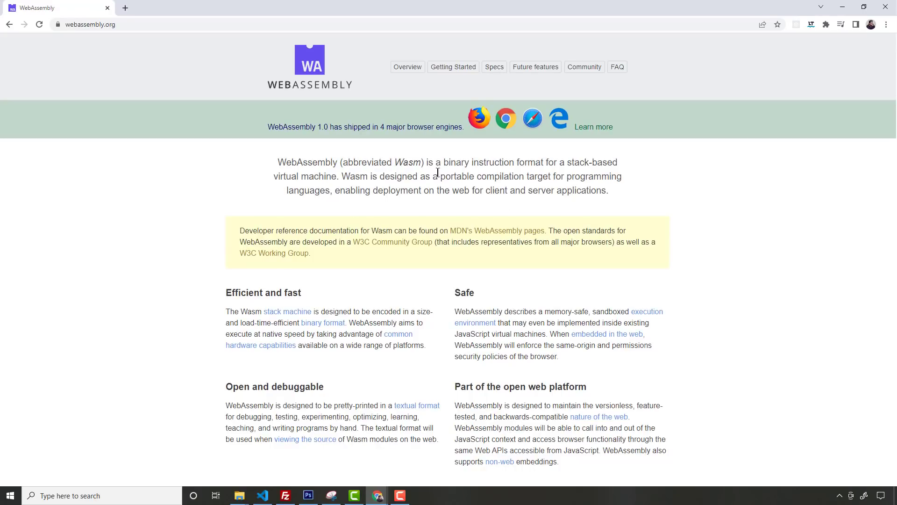
pyautogui.moveTo(739, 196)
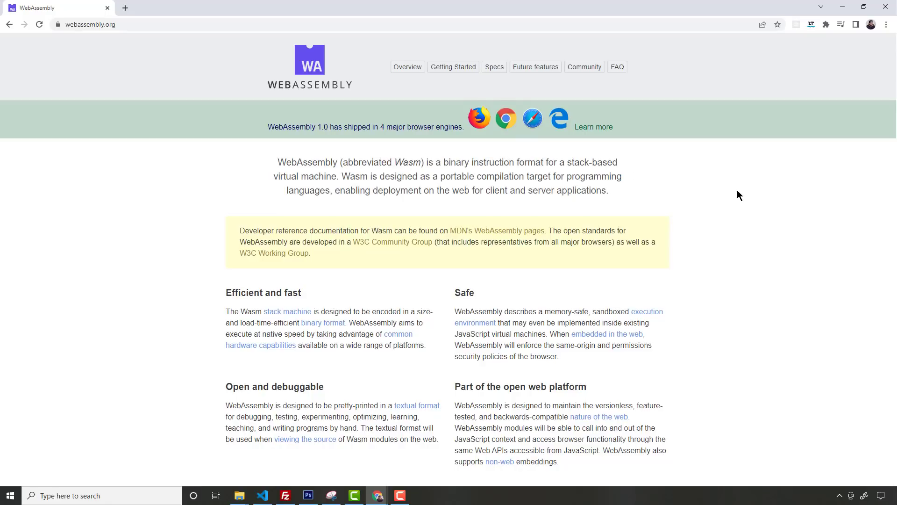
pyautogui.moveTo(774, 196)
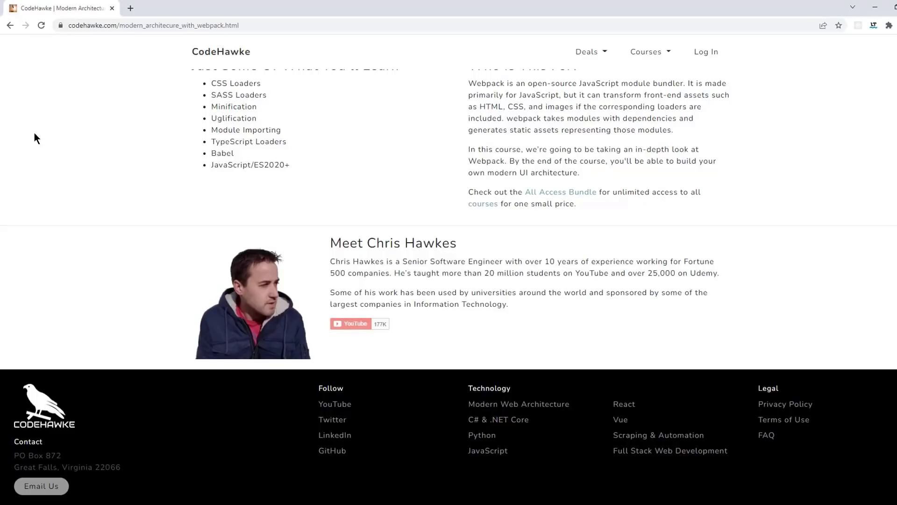
# Follow the codehawke.com/all_access link in the featured video's description
pyautogui.click(359, 323)
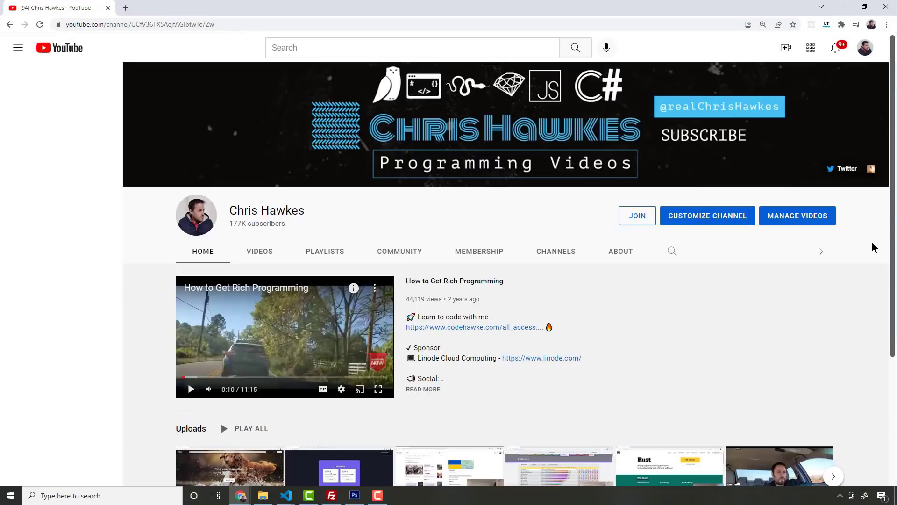
pyautogui.click(473, 327)
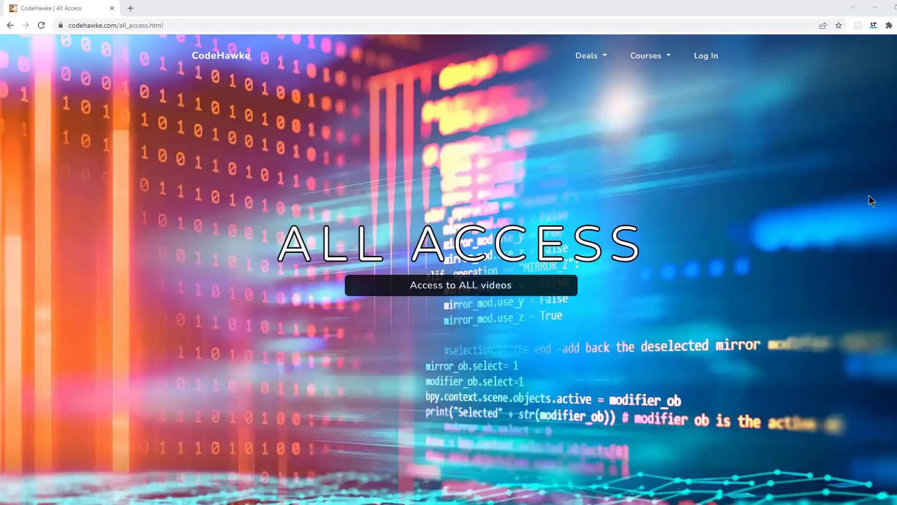
pyautogui.moveTo(703, 168)
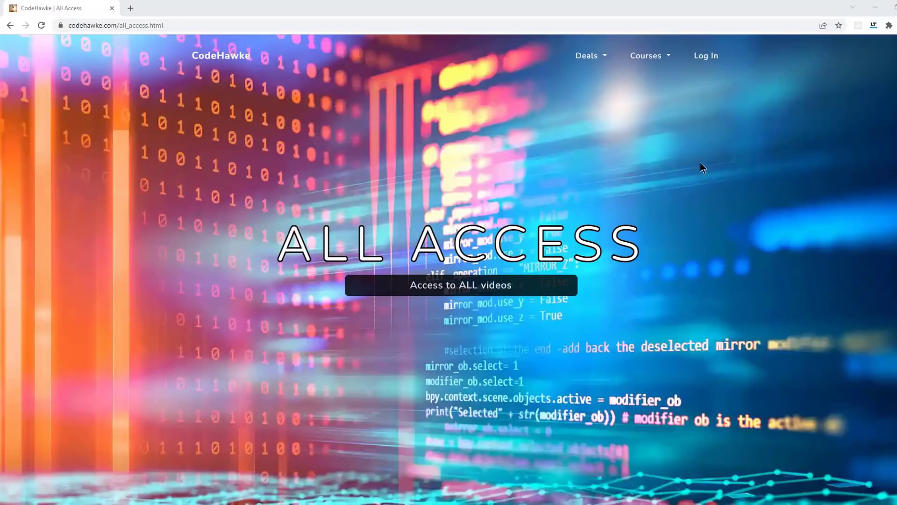
pyautogui.moveTo(873, 244)
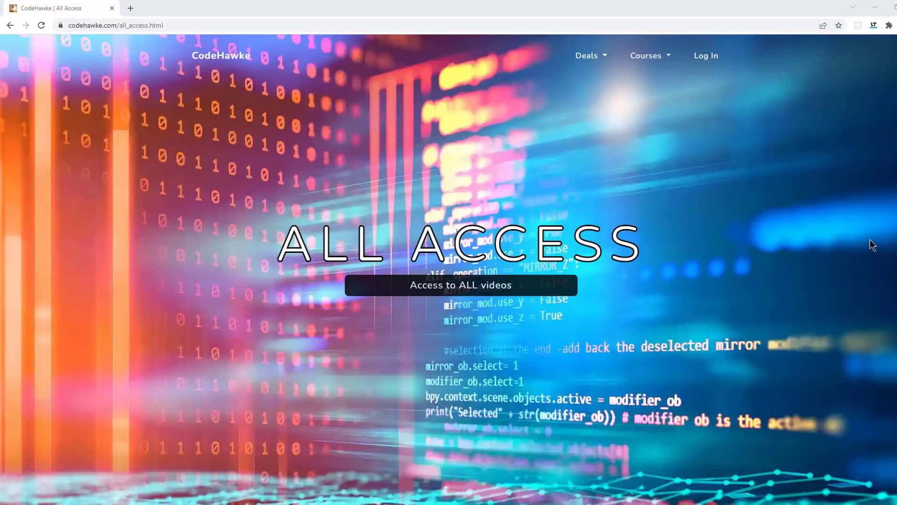
pyautogui.moveTo(778, 231)
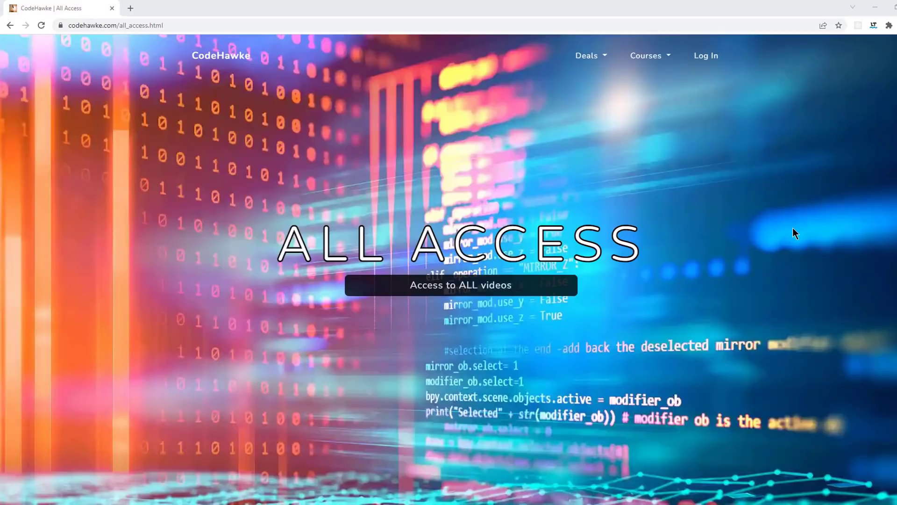
# Scroll the Profile course list, return to Profile, and launch TypeScript Fundamentals
pyautogui.scroll(-3)
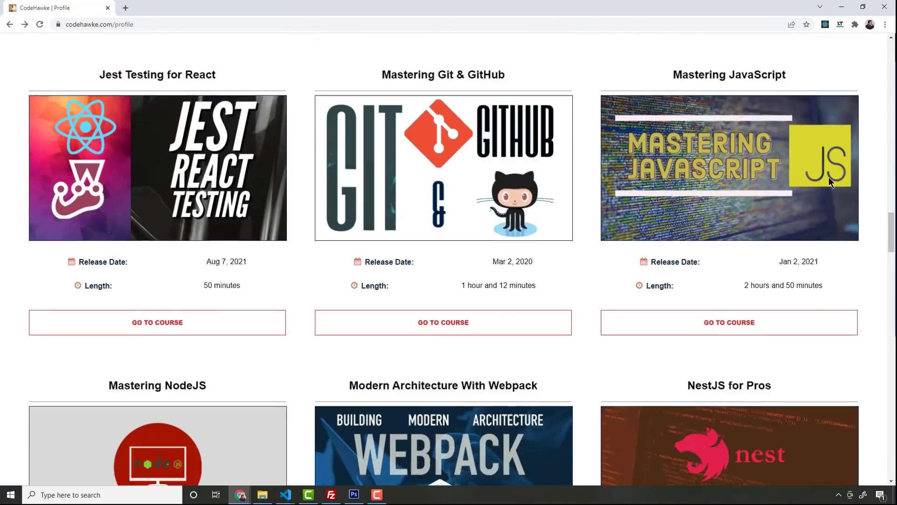
pyautogui.scroll(-3)
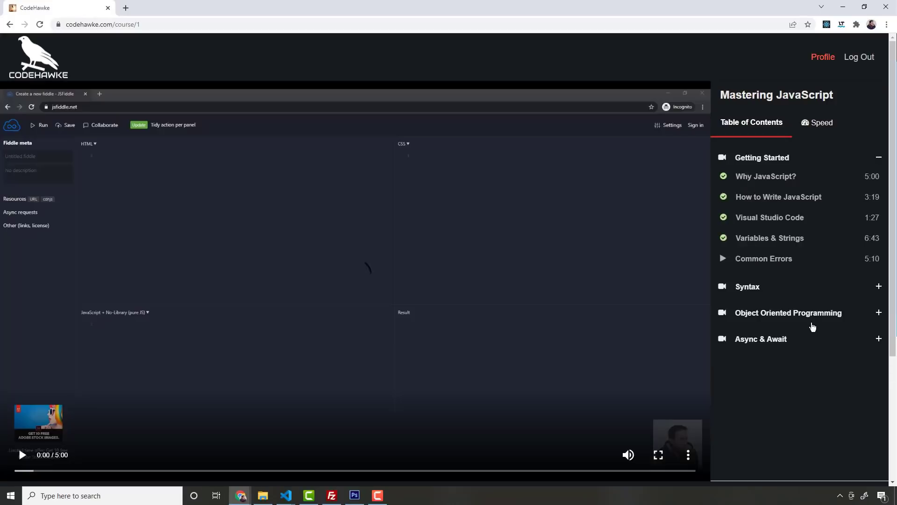
pyautogui.click(824, 57)
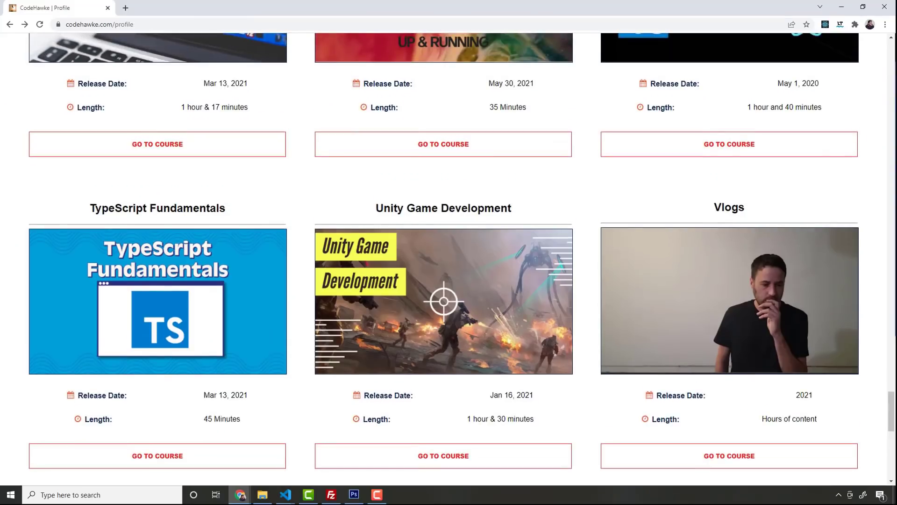
pyautogui.click(157, 456)
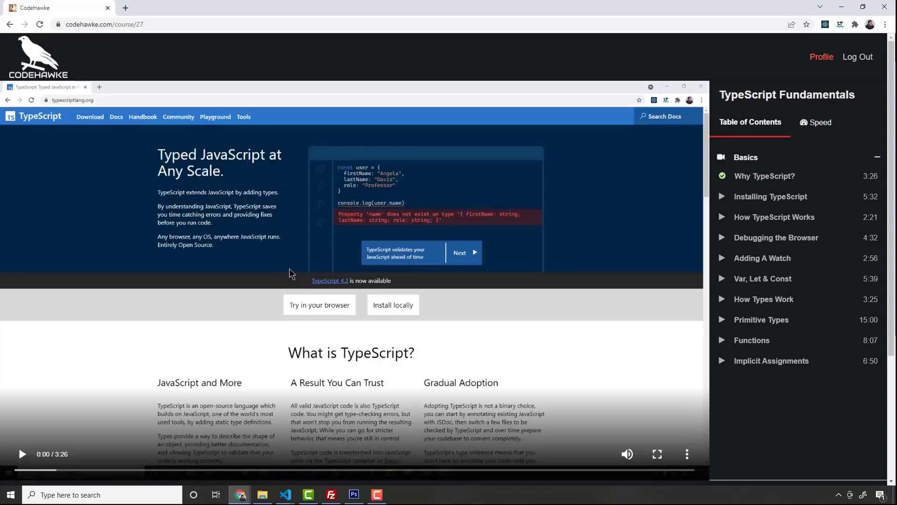
pyautogui.moveTo(14, 30)
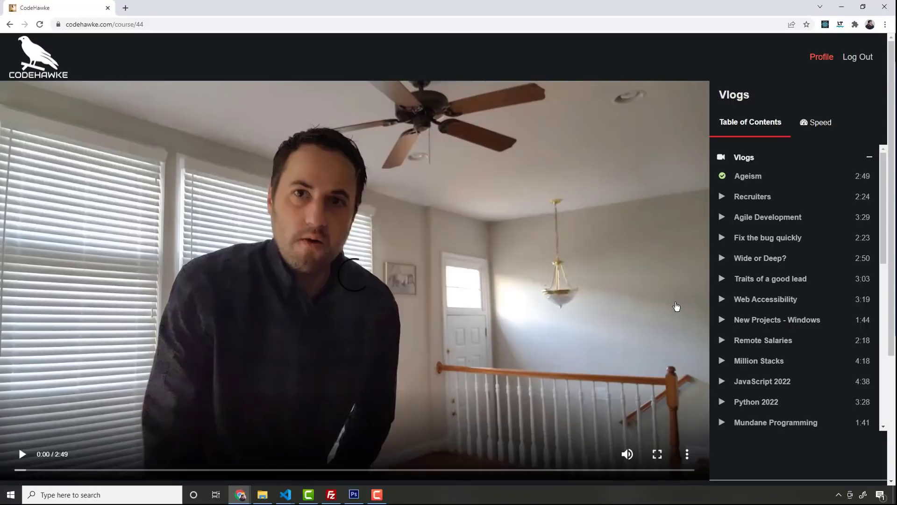
pyautogui.moveTo(792, 224)
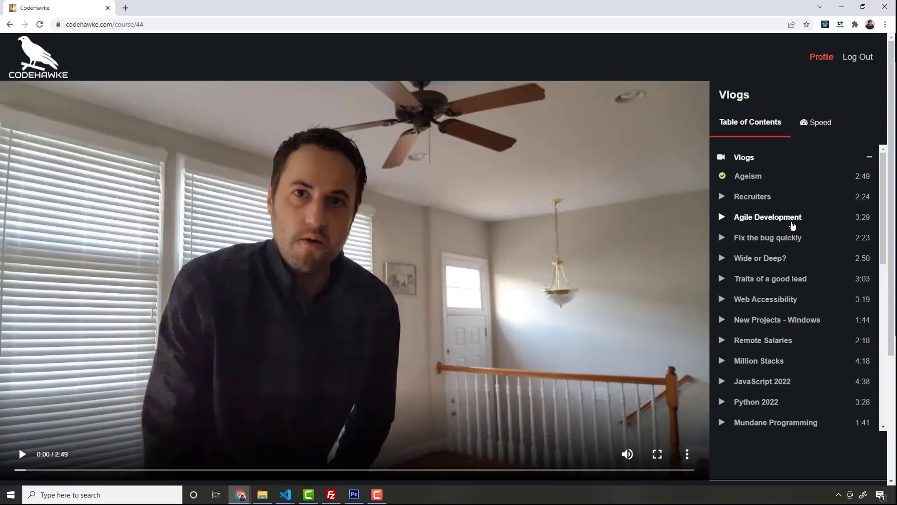
pyautogui.moveTo(788, 232)
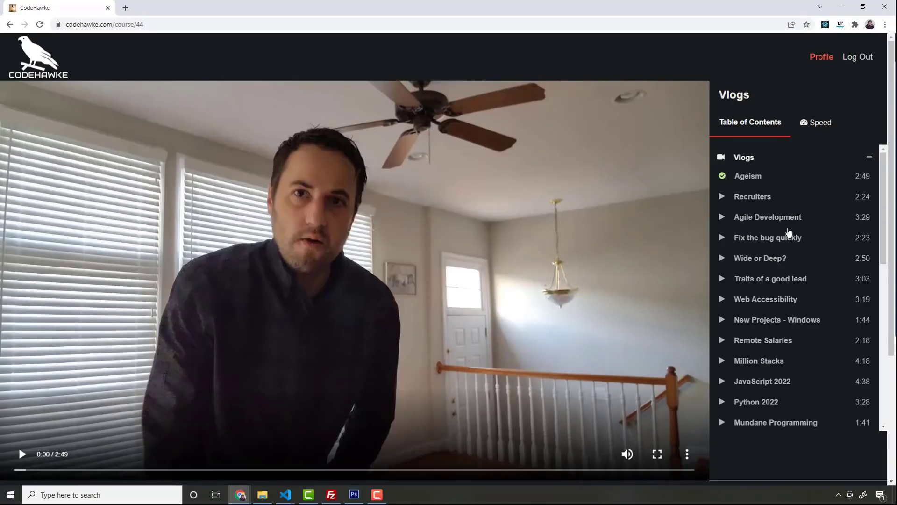